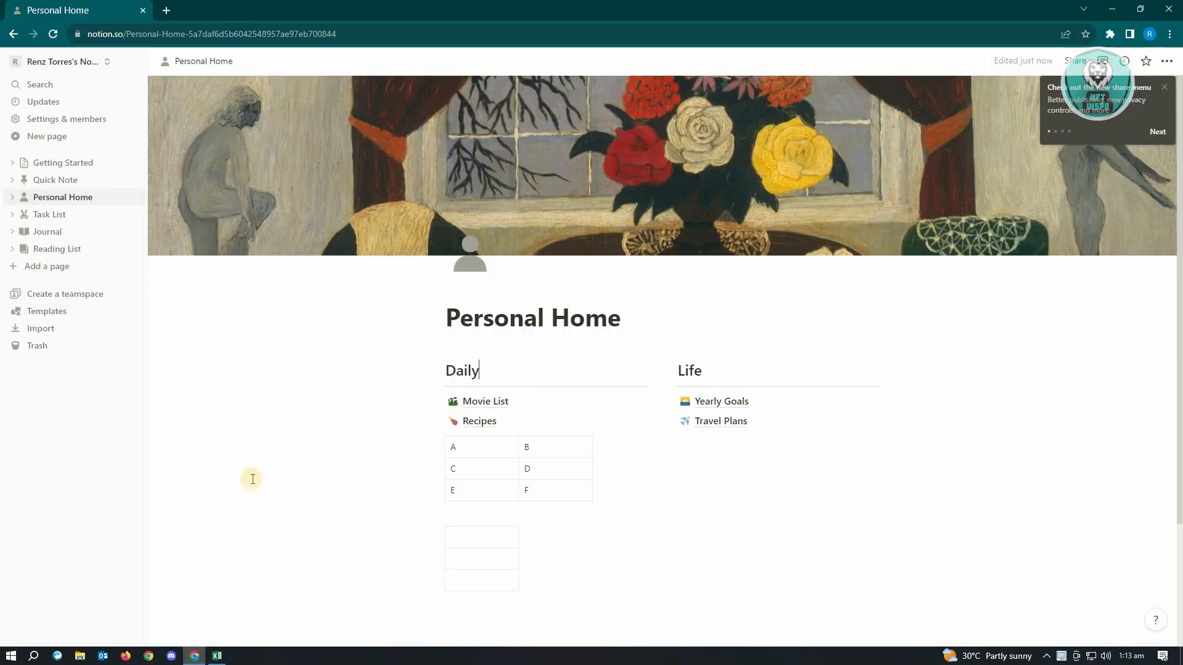
{"action": "mouse_move", "coordinate": [274, 468]}
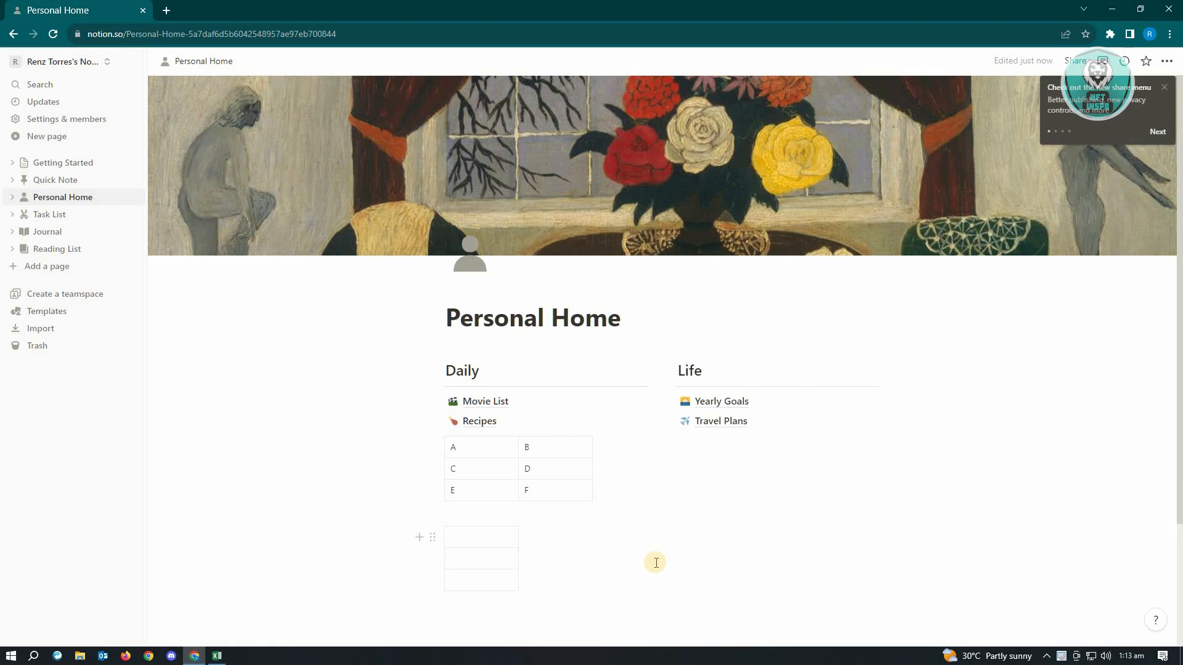
Select the two-column A–F table on the Personal Home page for copying.
{"action": "left_click", "coordinate": [479, 370]}
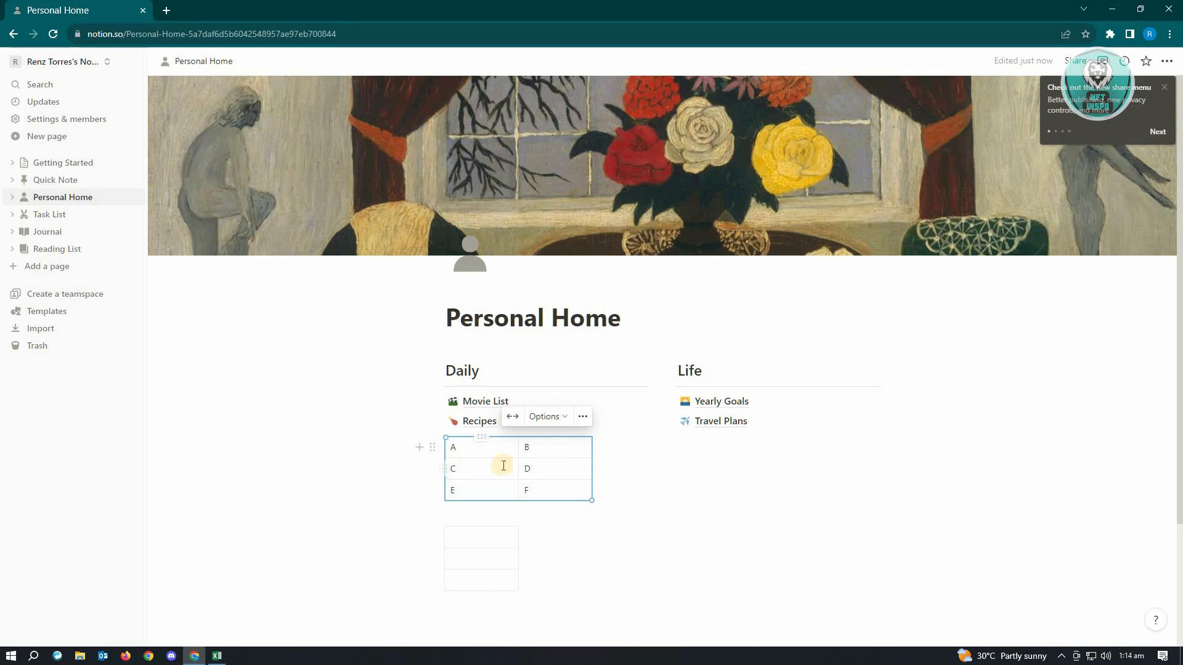
{"action": "mouse_move", "coordinate": [589, 468]}
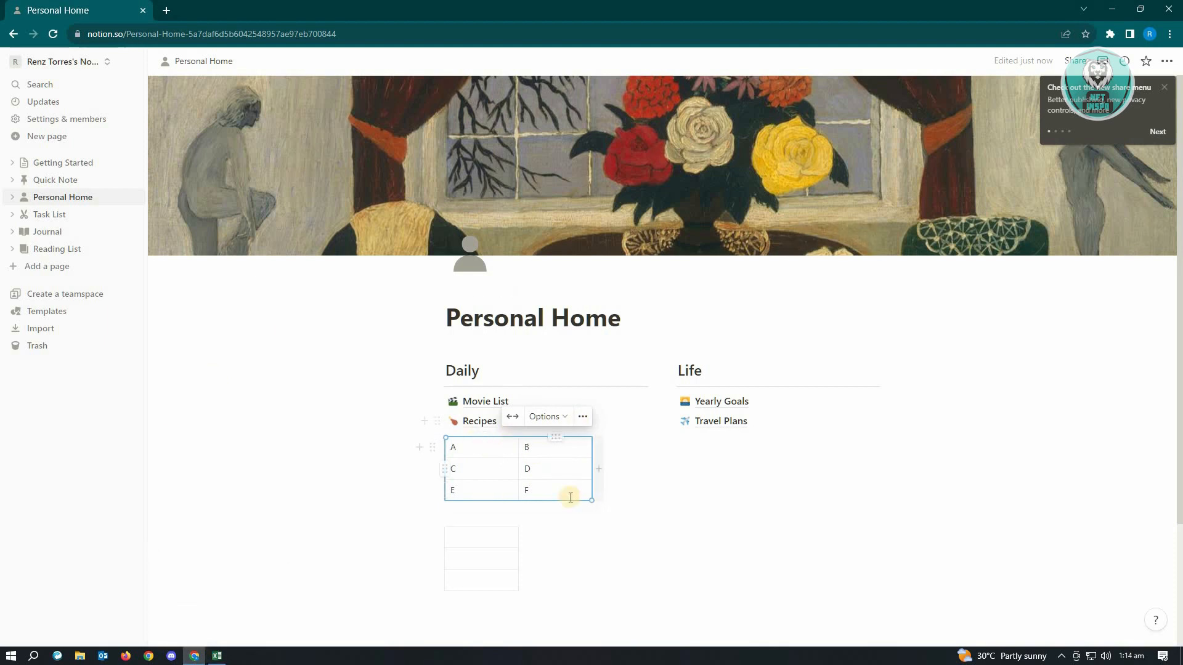
Switch to Excel and paste the letters A–F into cells A1:B3.
{"action": "left_click", "coordinate": [217, 654]}
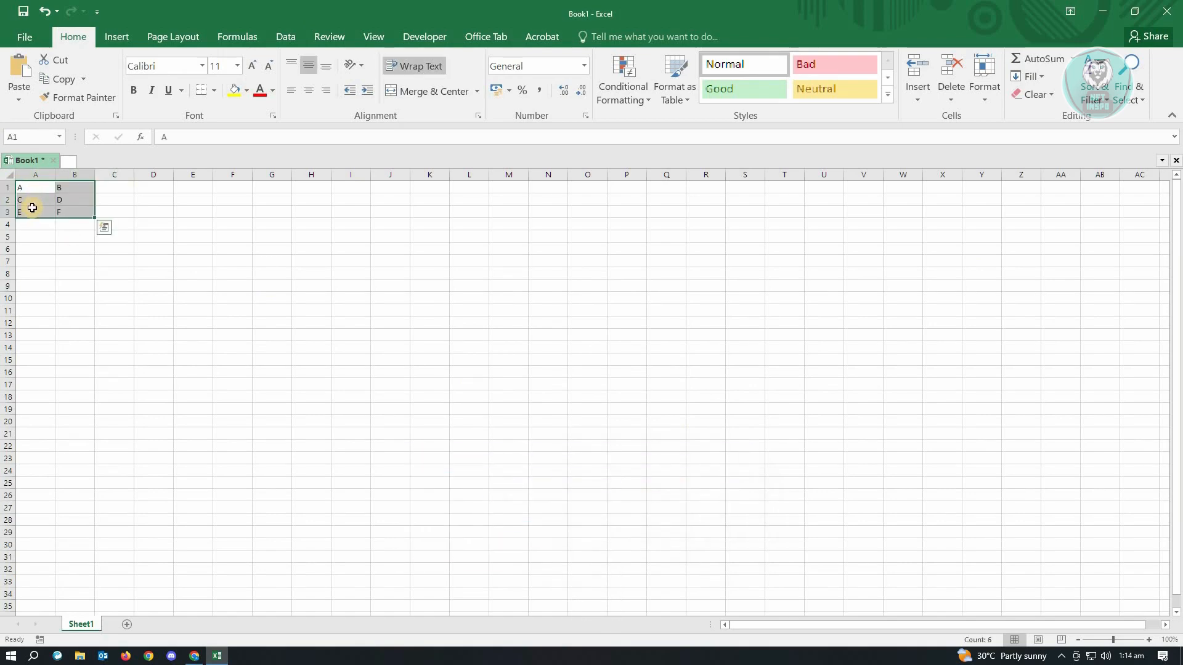
{"action": "mouse_move", "coordinate": [73, 234]}
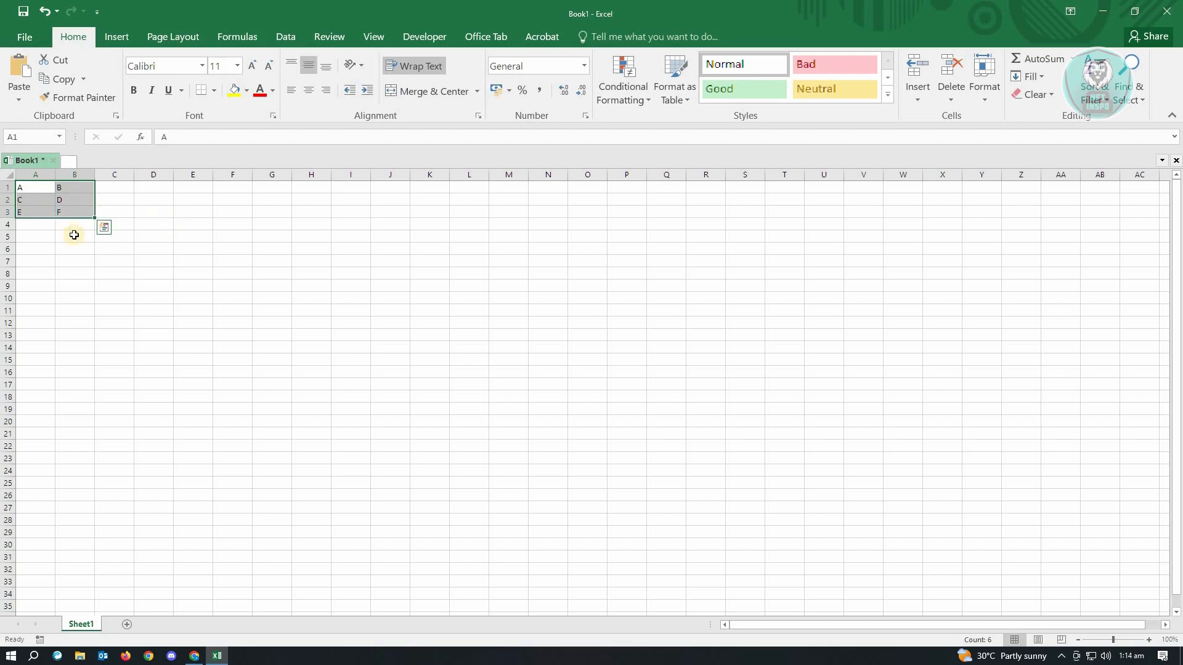
{"action": "left_click", "coordinate": [113, 187]}
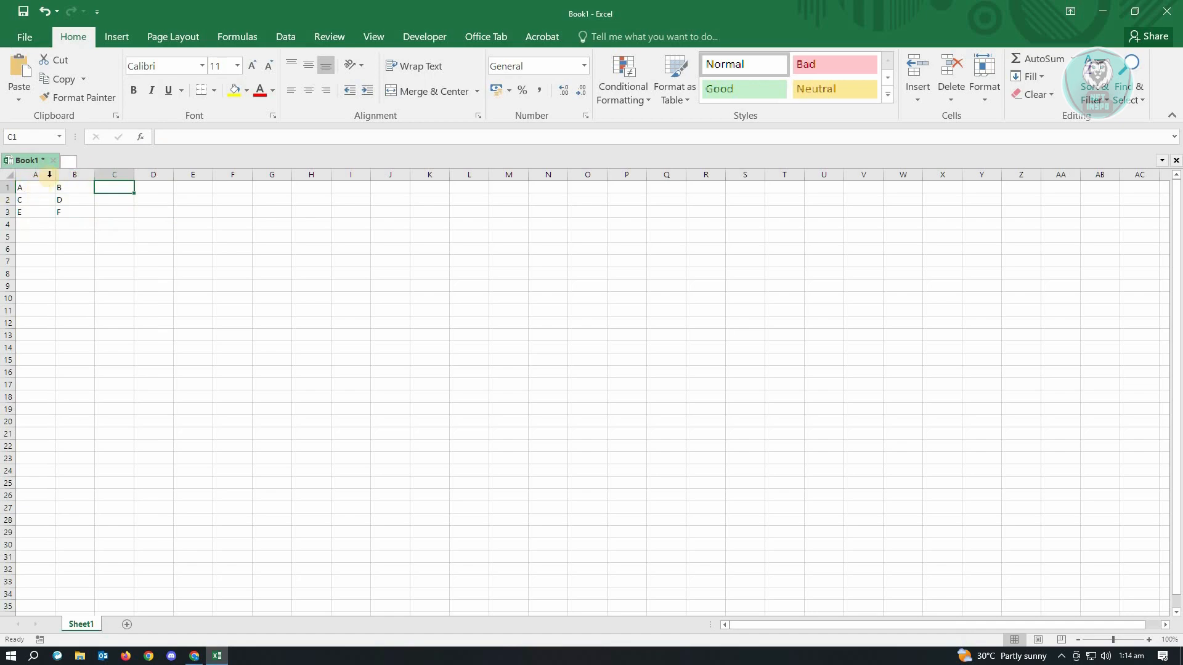
Attempt Merge & Center on columns A:B and acknowledge the data-loss warning.
{"action": "left_click_drag", "start_coordinate": [34, 174], "coordinate": [74, 174]}
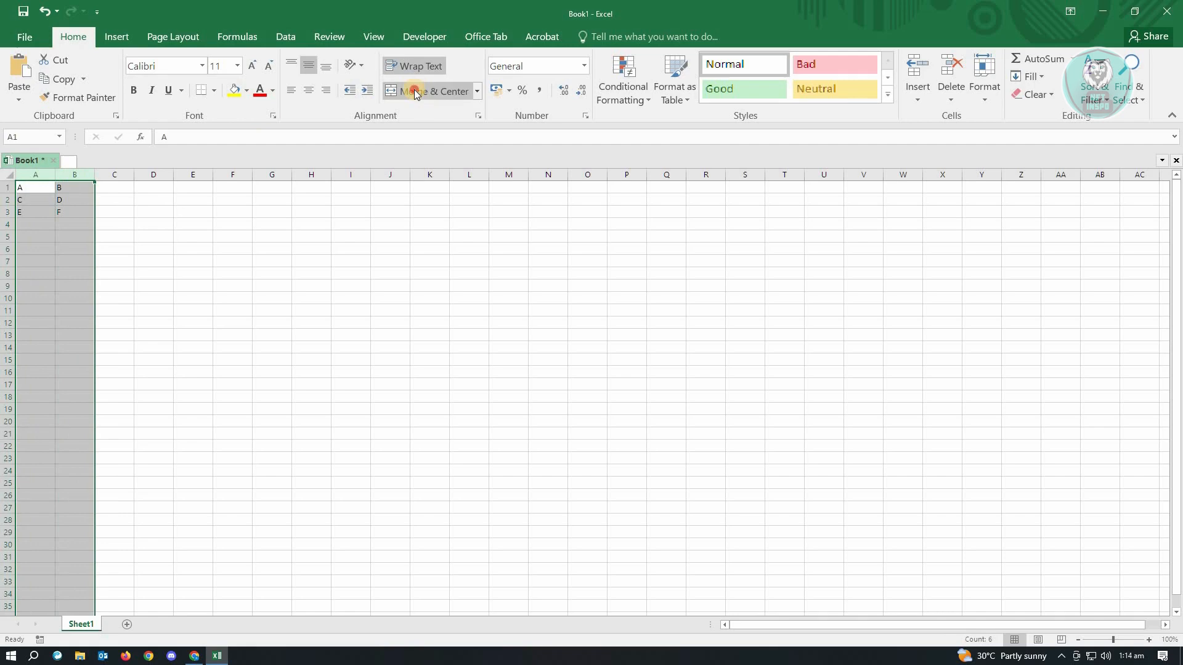
{"action": "left_click", "coordinate": [427, 90]}
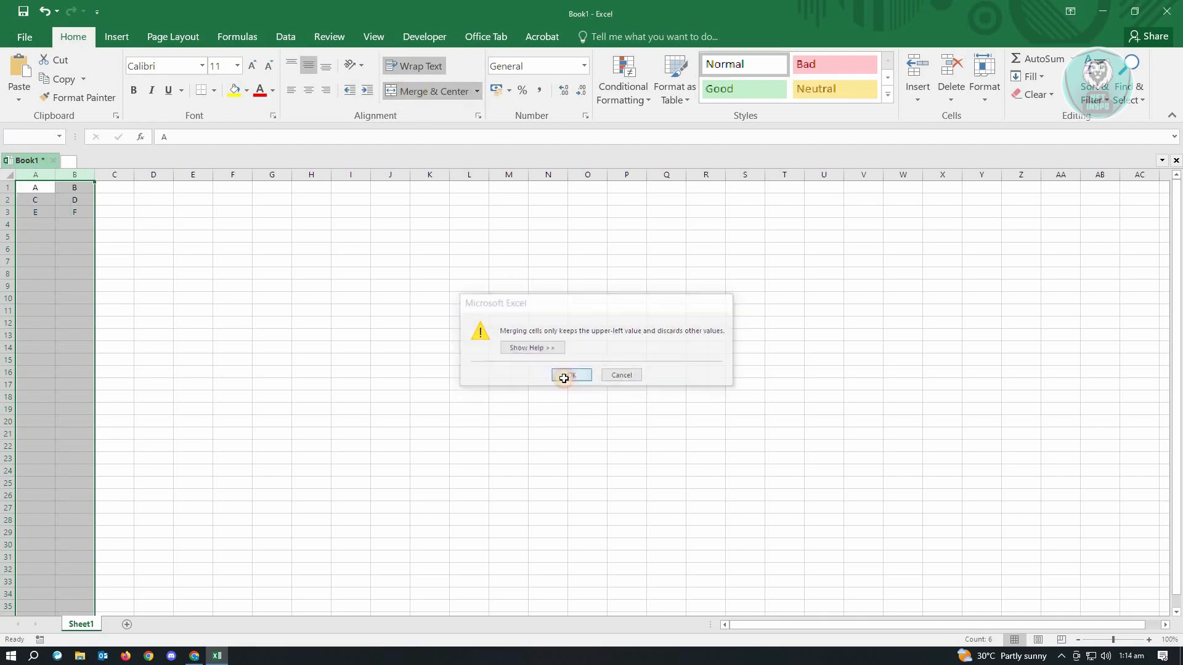
{"action": "left_click", "coordinate": [571, 374]}
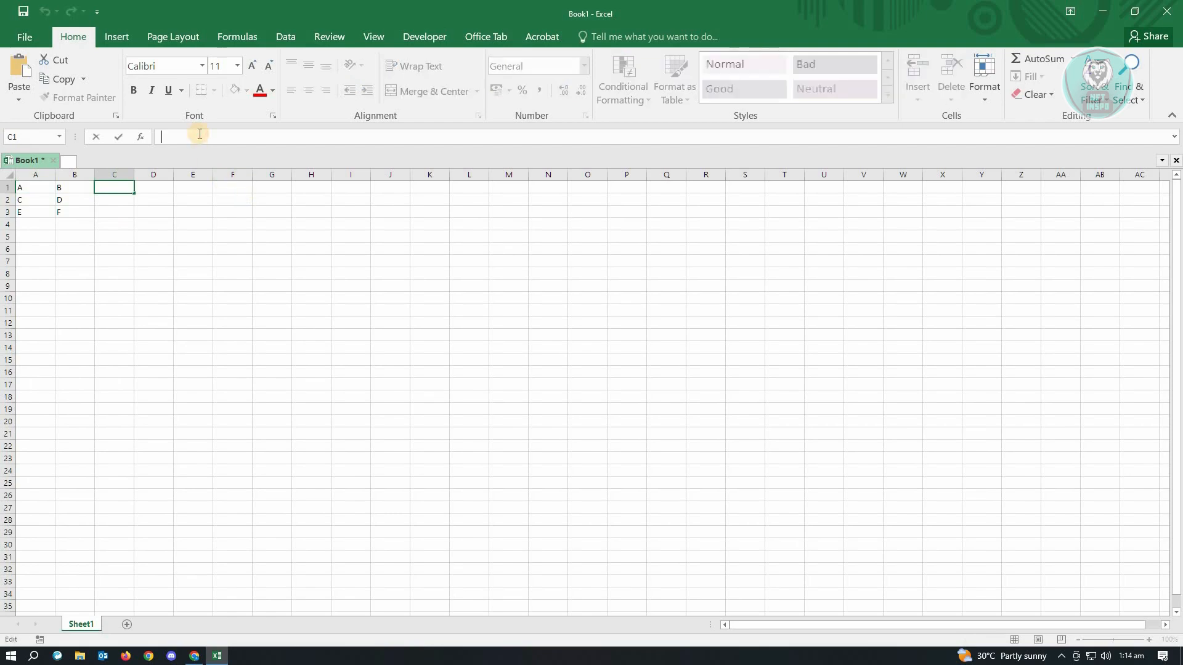
Enter =A1&B1 in C1 and fill down so column C reads AB, CD, EF.
{"action": "type", "text": "="}
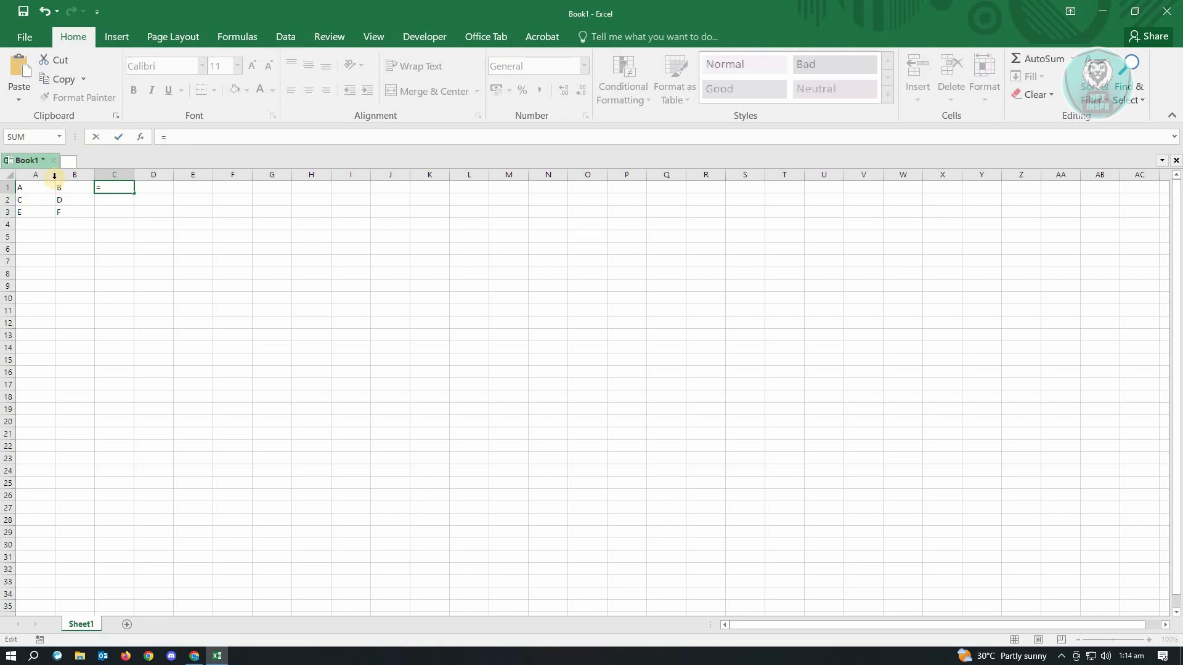
{"action": "left_click", "coordinate": [35, 187]}
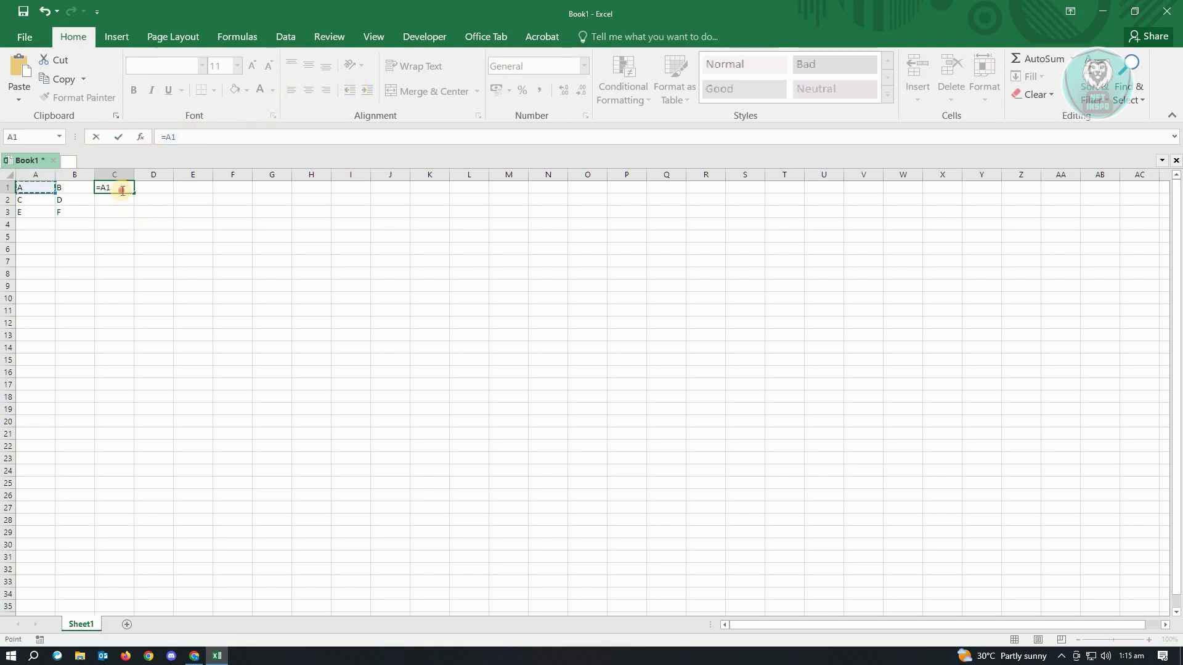
{"action": "double_click", "coordinate": [113, 188]}
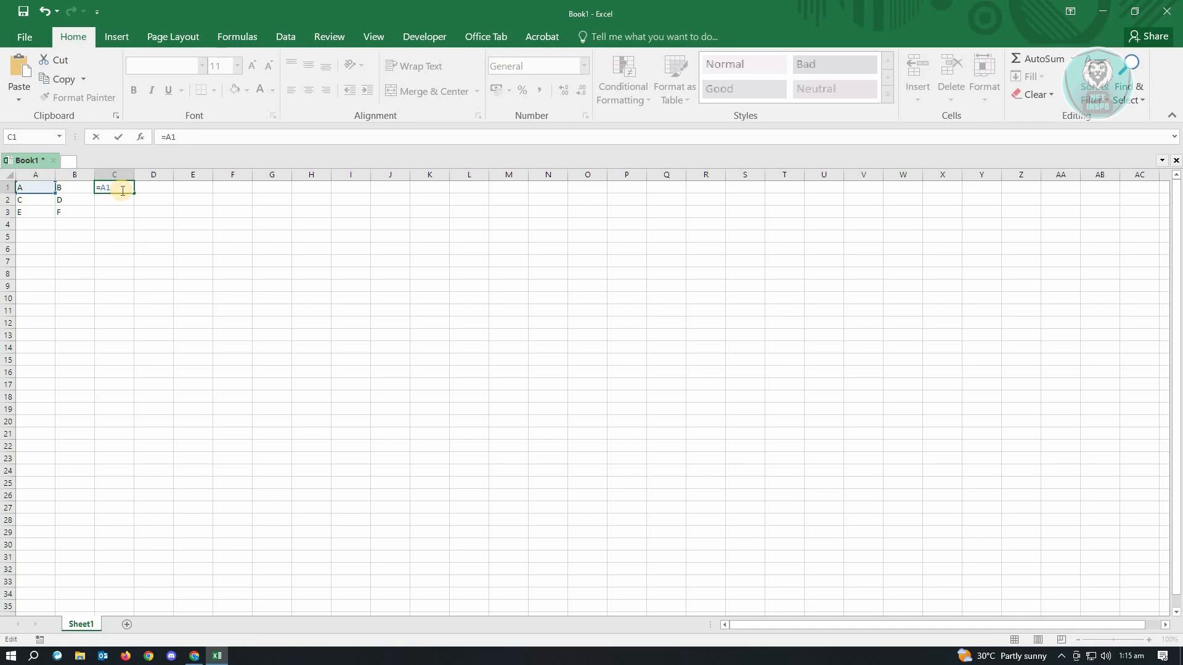
{"action": "type", "text": "&"}
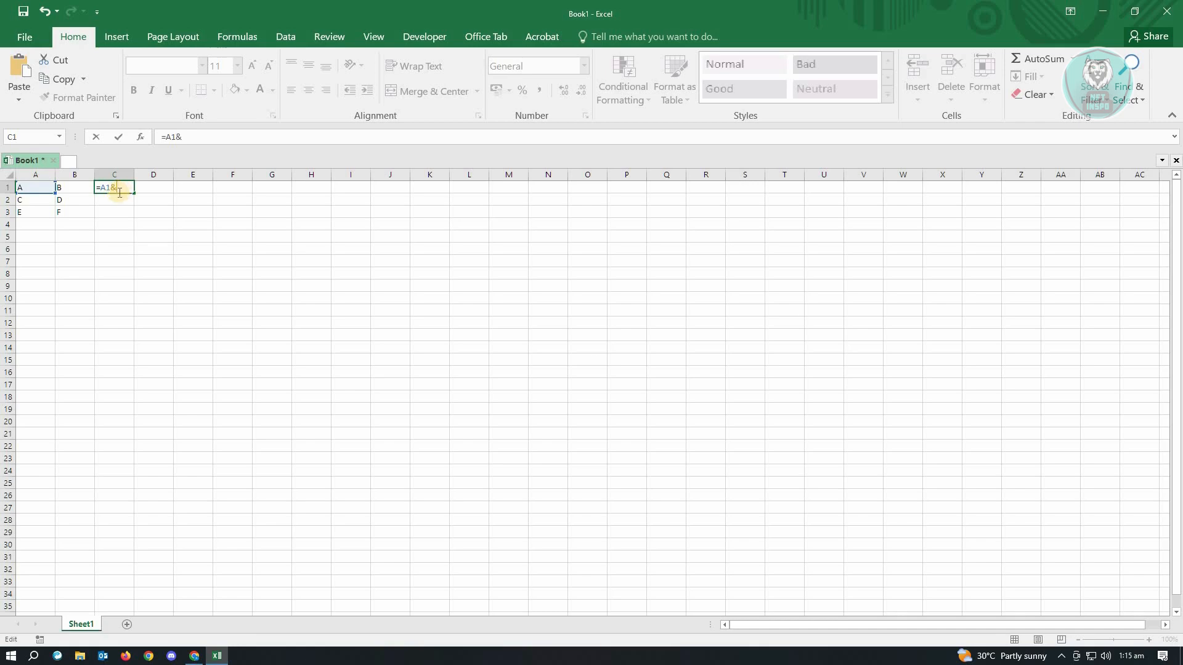
{"action": "left_click_drag", "start_coordinate": [74, 187], "coordinate": [74, 199]}
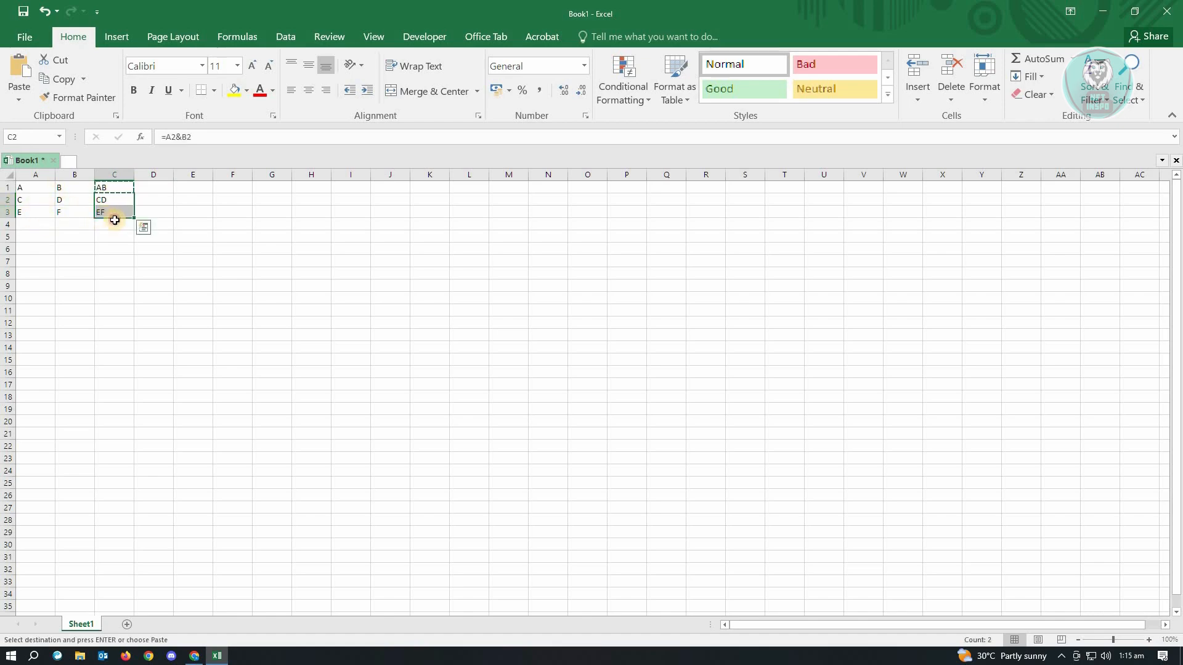
{"action": "left_click", "coordinate": [193, 660]}
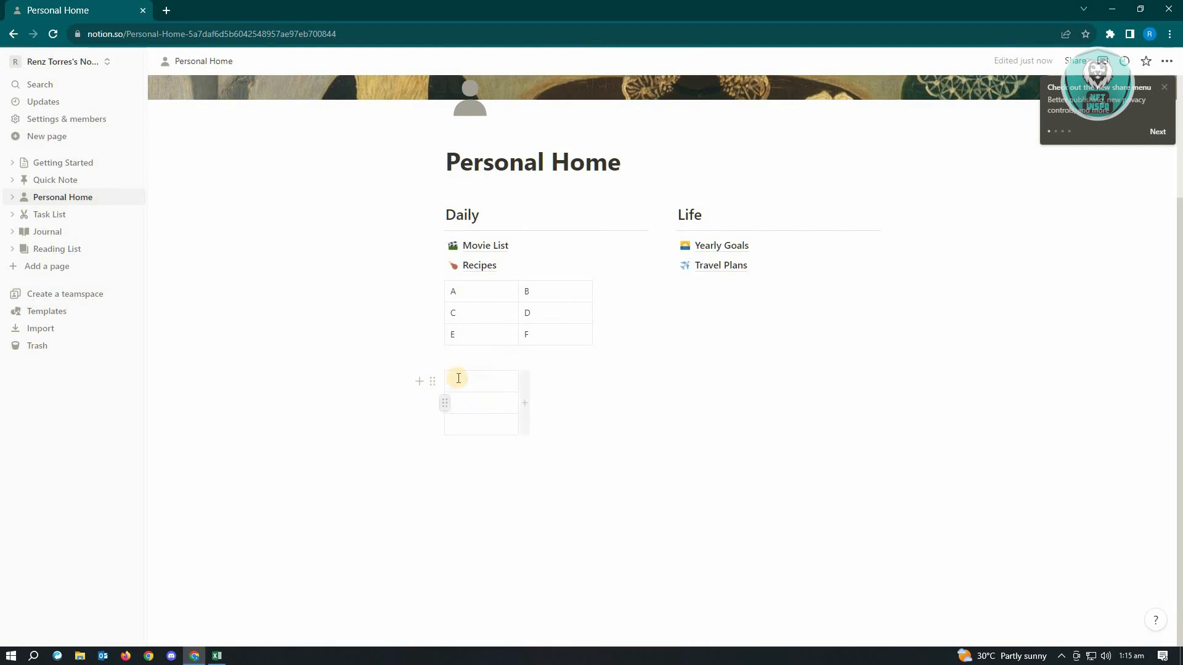
{"action": "mouse_move", "coordinate": [213, 649]}
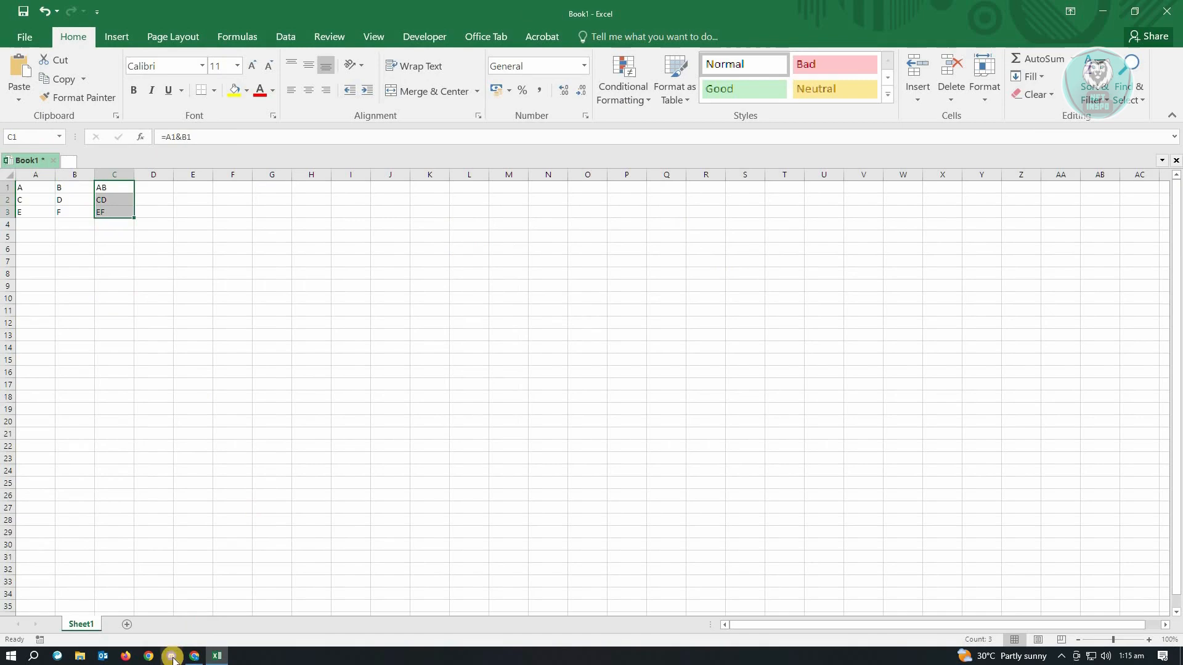
Bring the Notion Personal Home page with the original A–F table back to the front.
{"action": "left_click", "coordinate": [194, 655]}
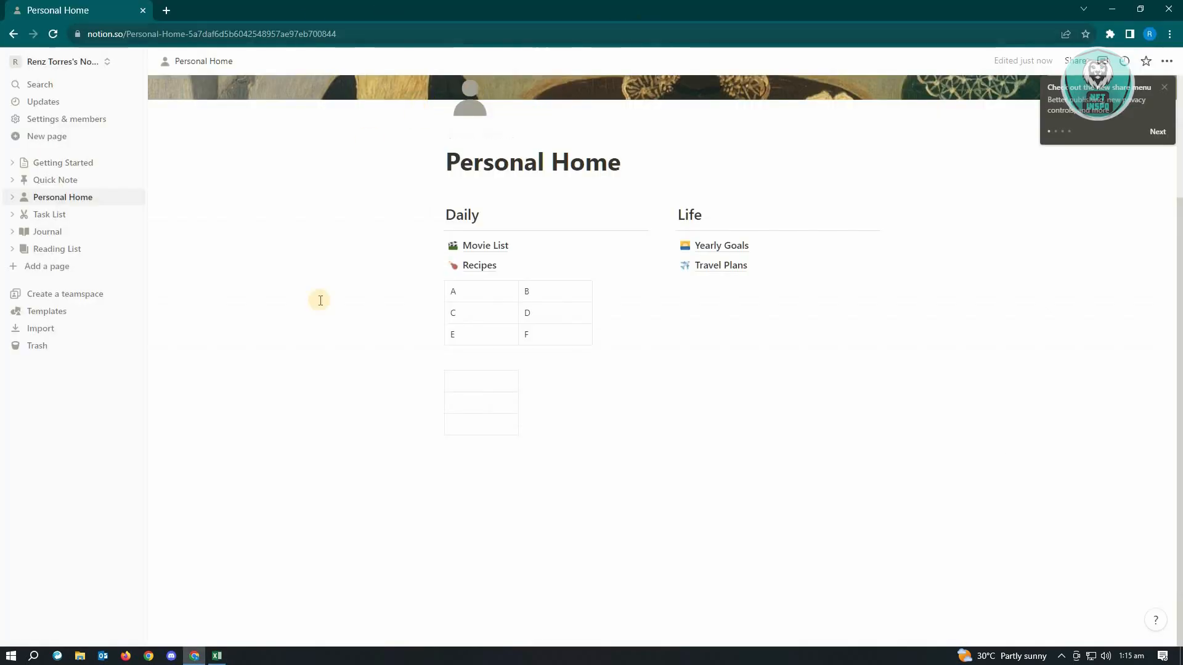
{"action": "mouse_move", "coordinate": [265, 458]}
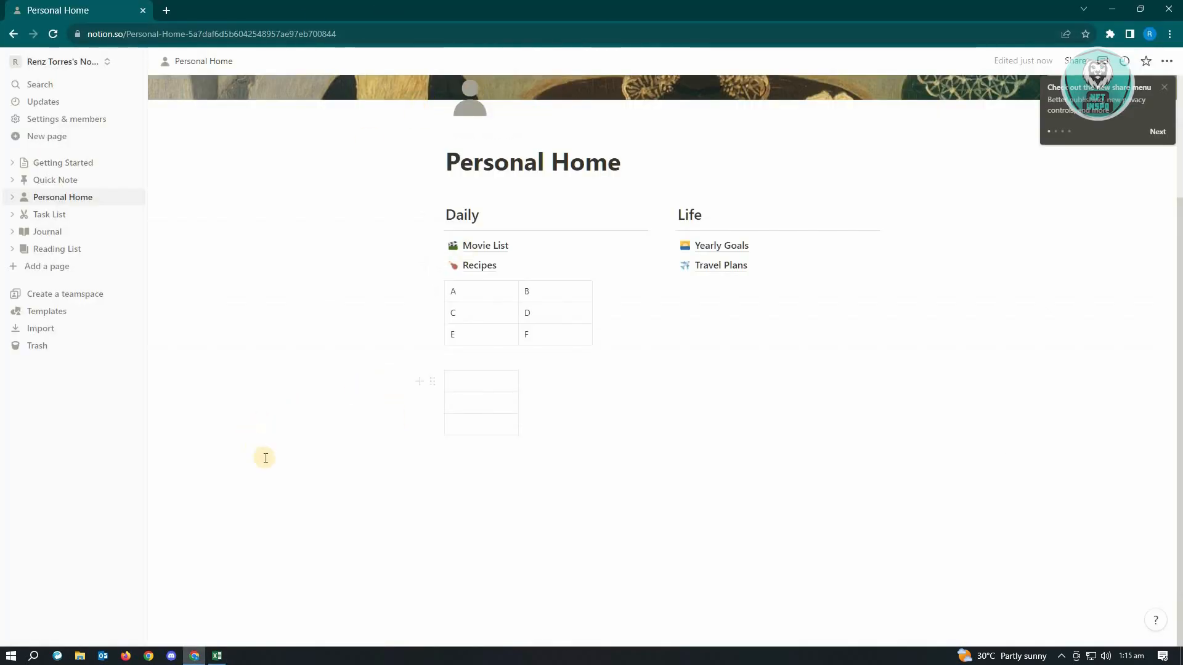